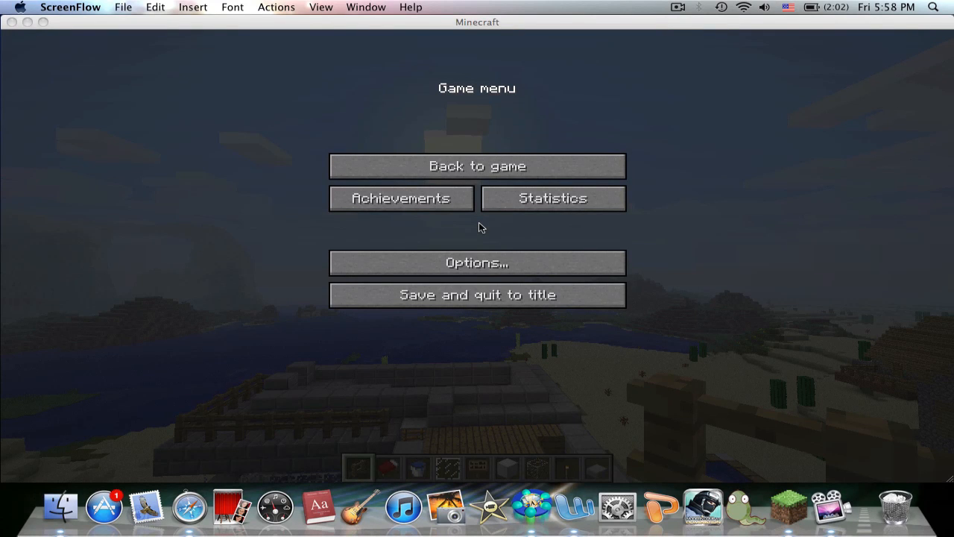
mouse_move(480, 182)
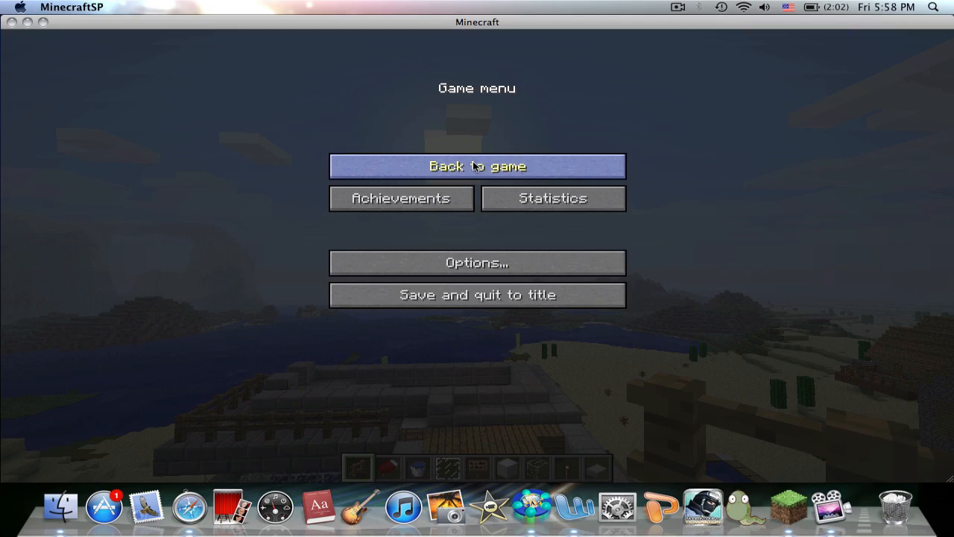
Step: Resume the game and fly over the house to survey its roof terrace
left_click(477, 165)
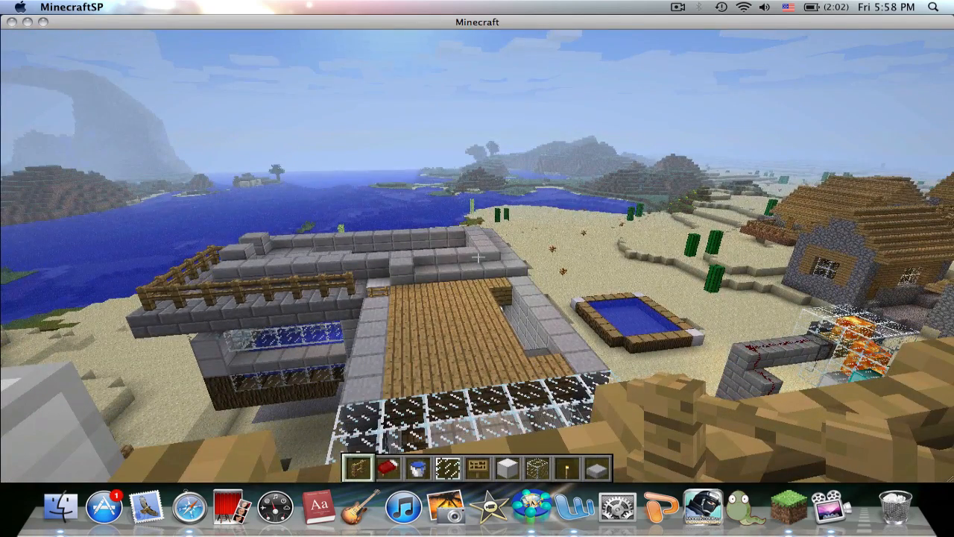
mouse_move(477, 254)
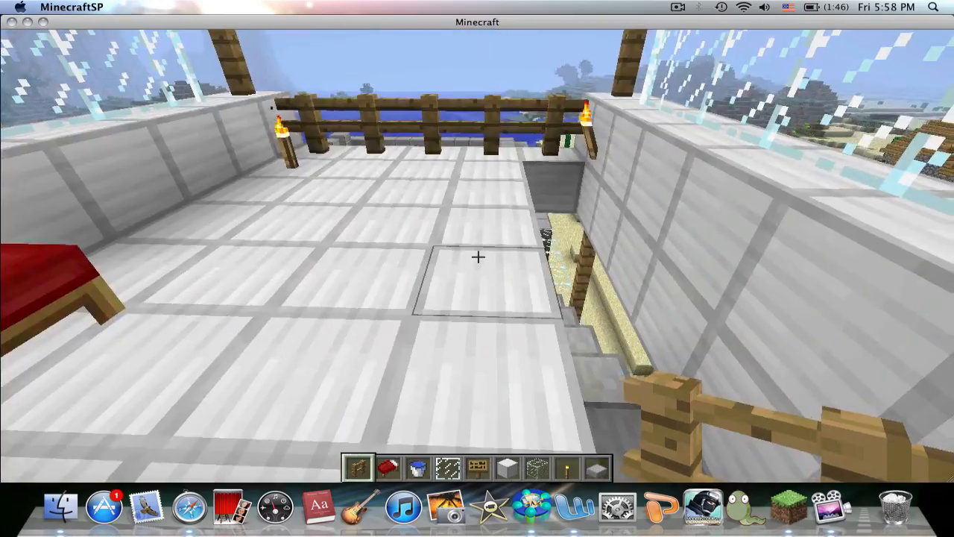
mouse_move(477, 268)
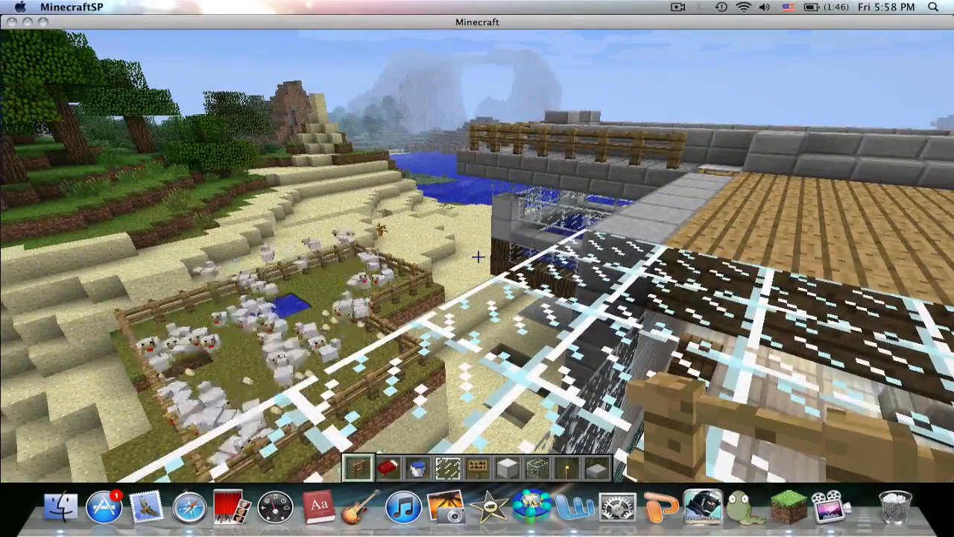
mouse_move(477, 269)
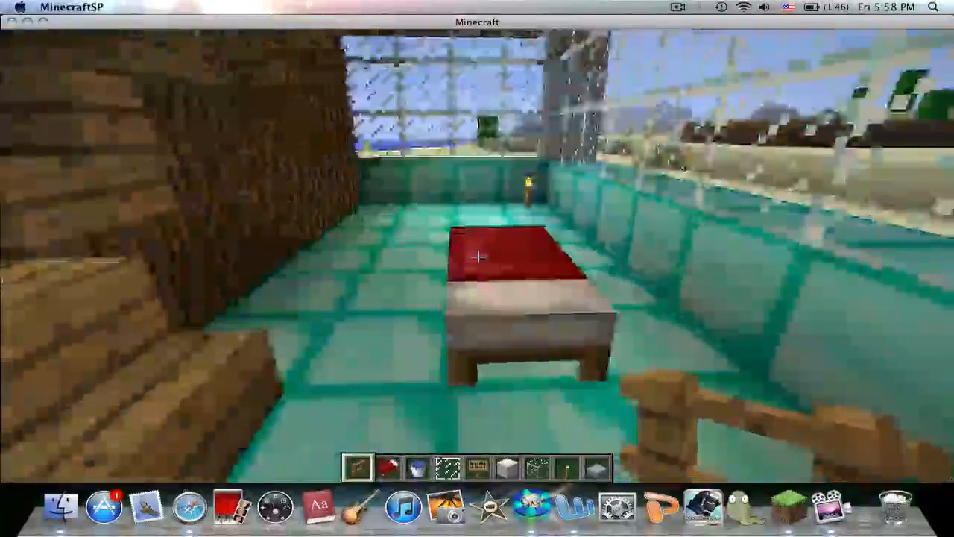
mouse_move(477, 261)
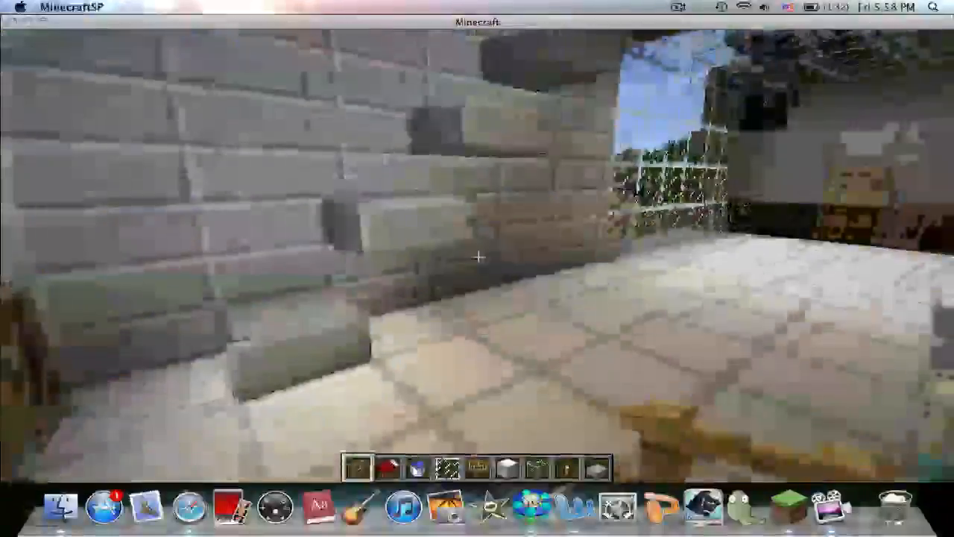
mouse_move(477, 256)
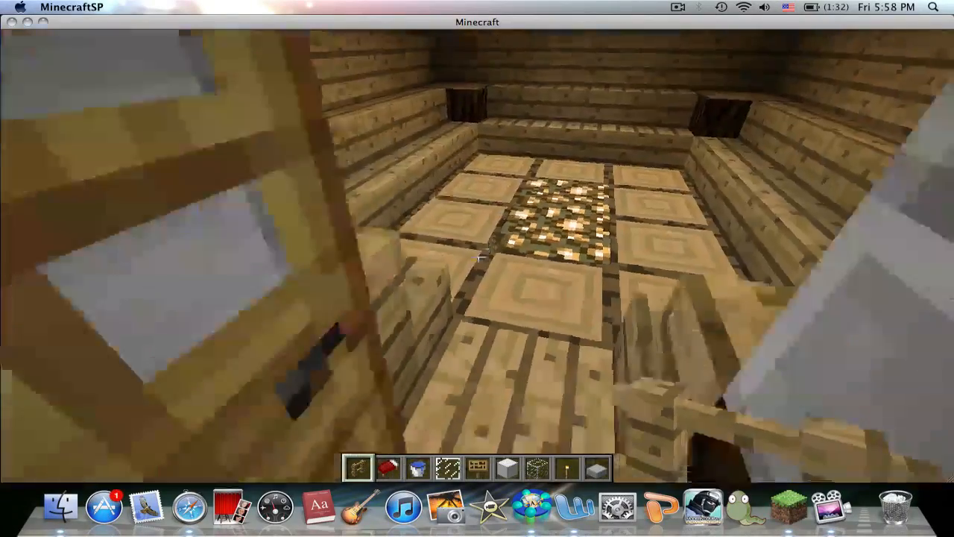
mouse_move(477, 253)
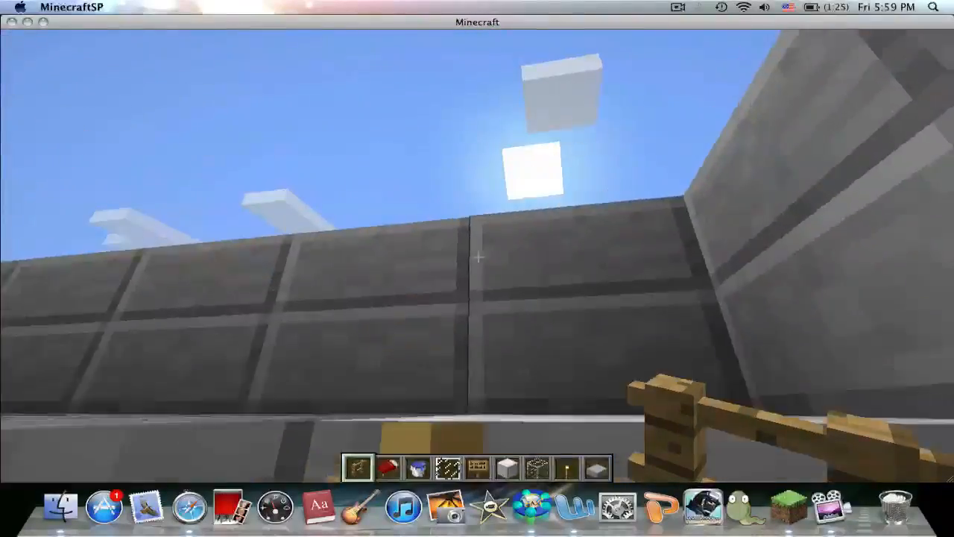
mouse_move(477, 254)
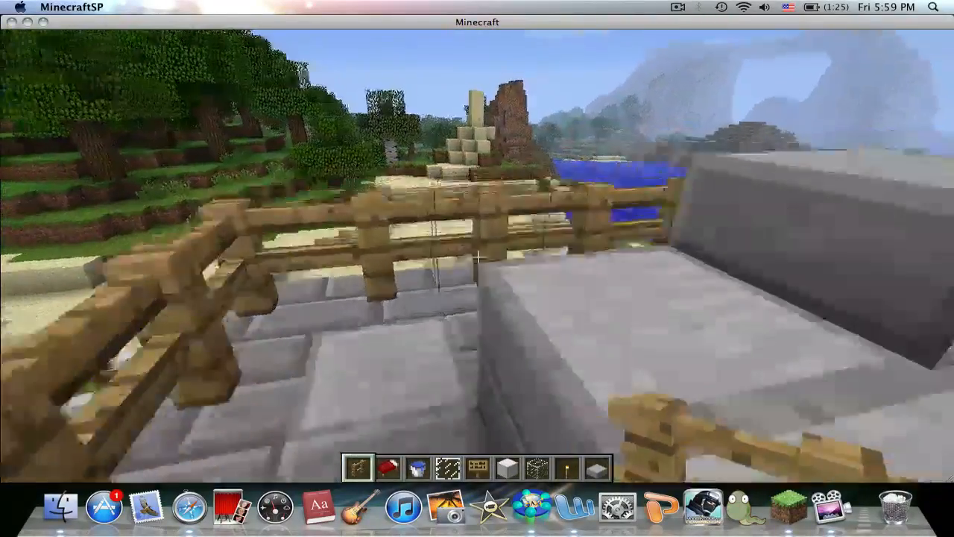
mouse_move(477, 261)
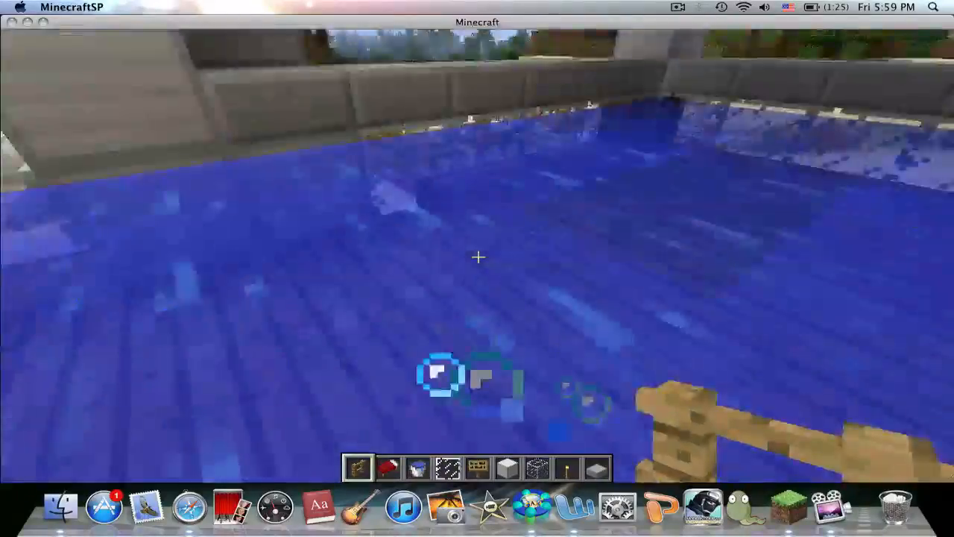
mouse_move(477, 256)
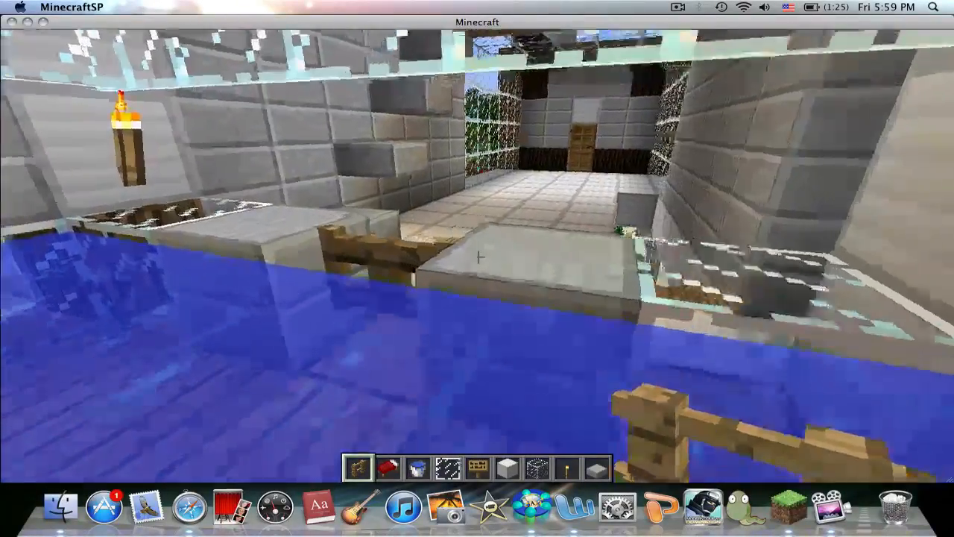
mouse_move(477, 268)
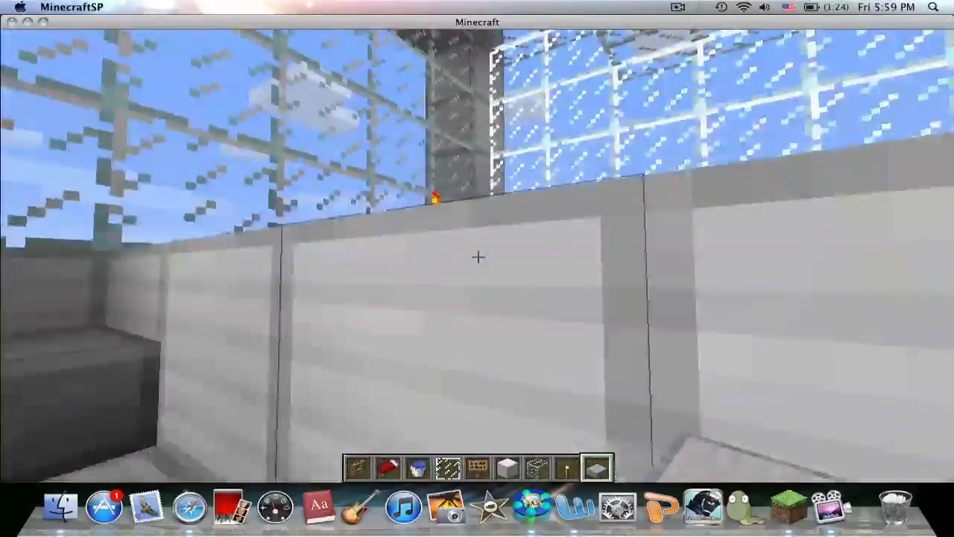
mouse_move(476, 256)
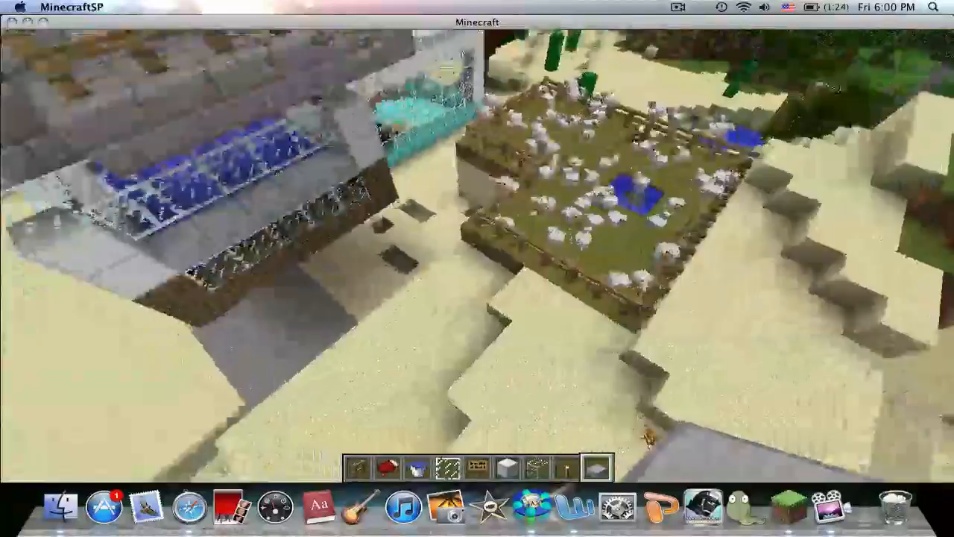
mouse_move(477, 268)
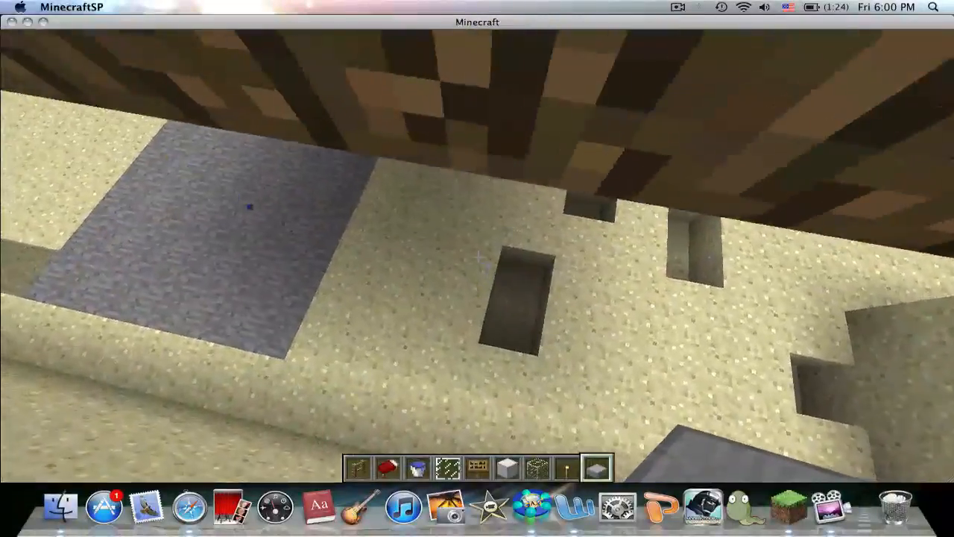
mouse_move(477, 256)
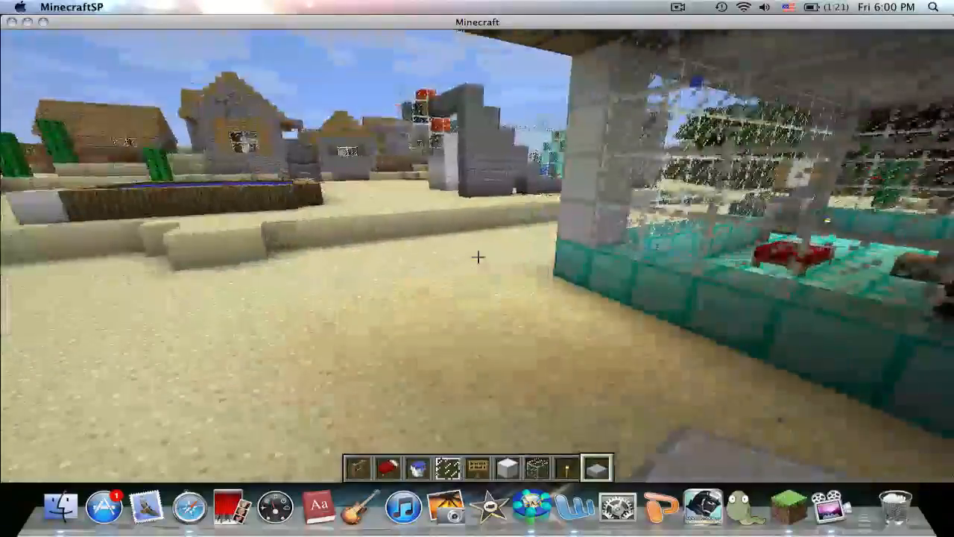
mouse_move(477, 256)
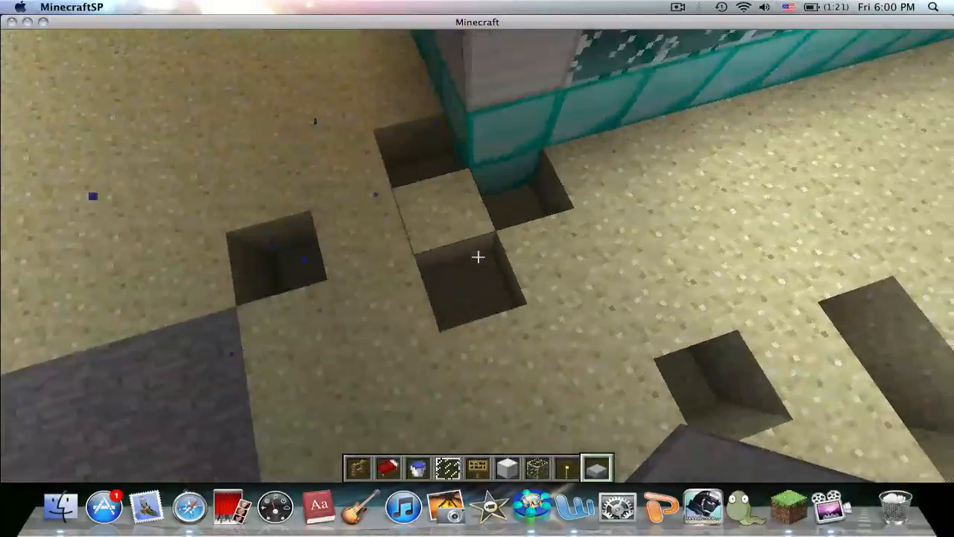
mouse_move(477, 256)
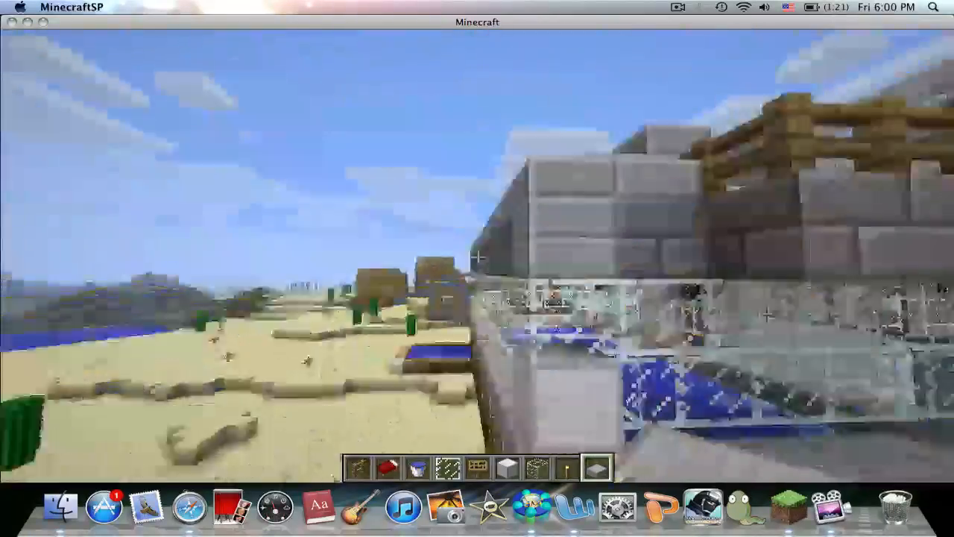
mouse_move(477, 269)
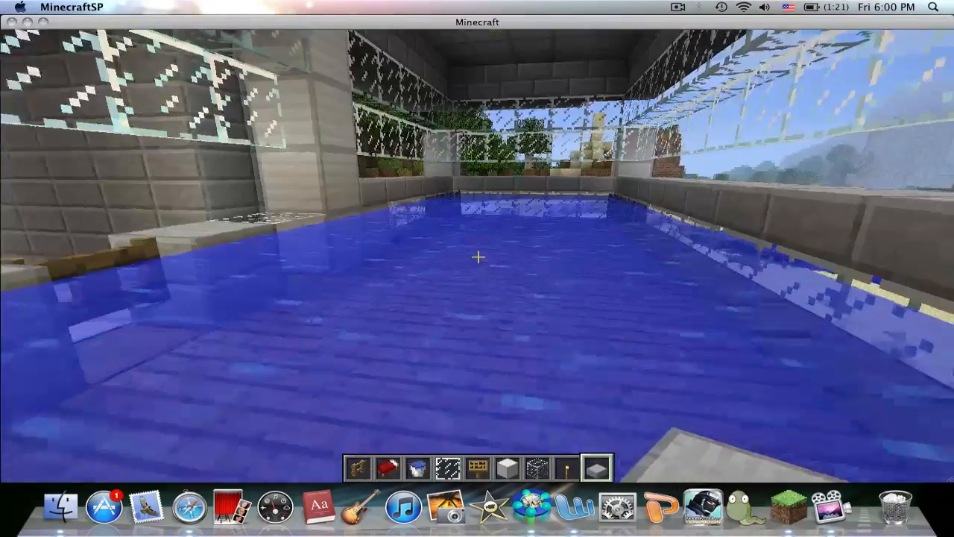
mouse_move(477, 256)
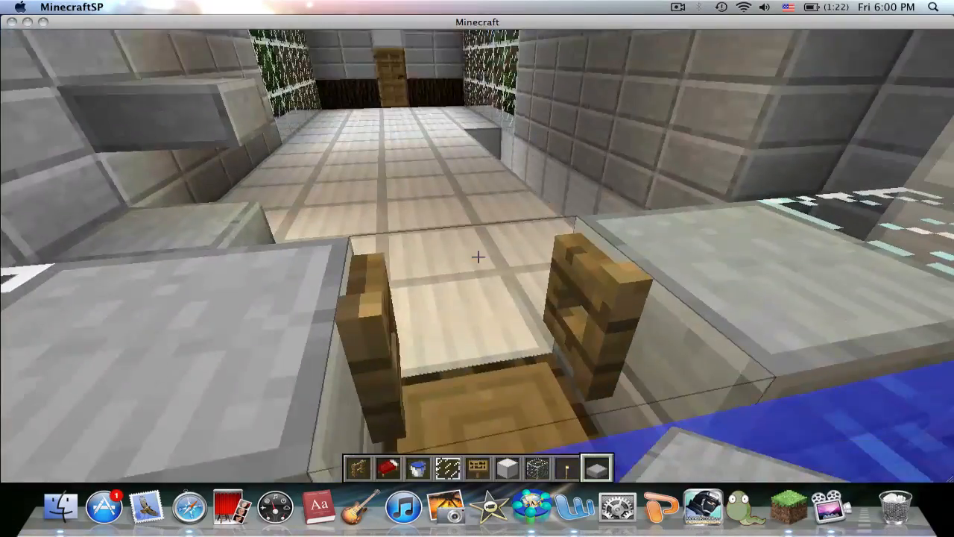
mouse_move(477, 256)
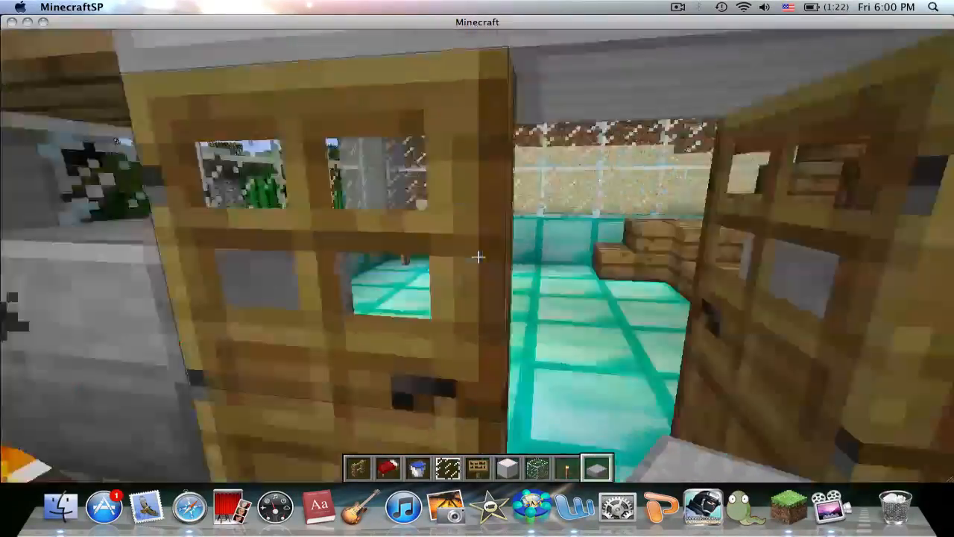
mouse_move(477, 256)
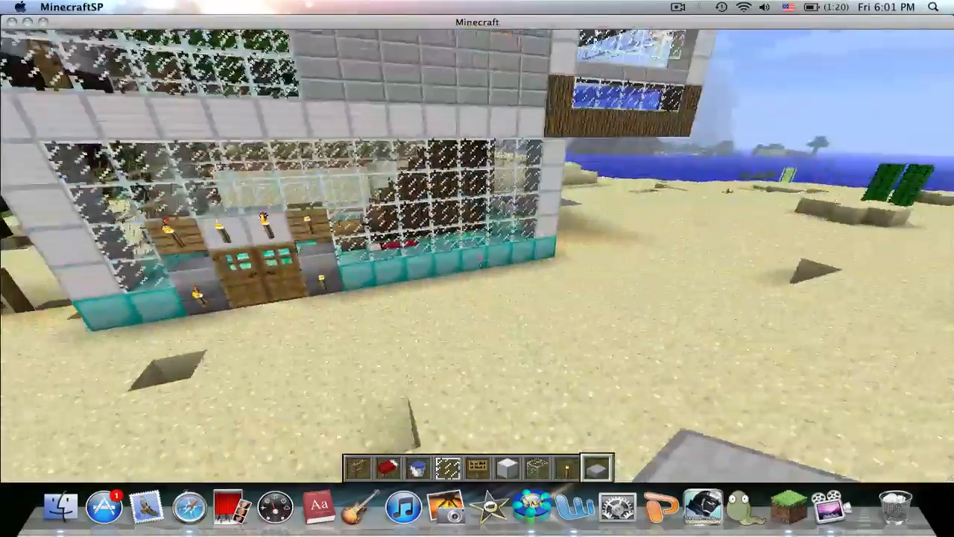
mouse_move(477, 268)
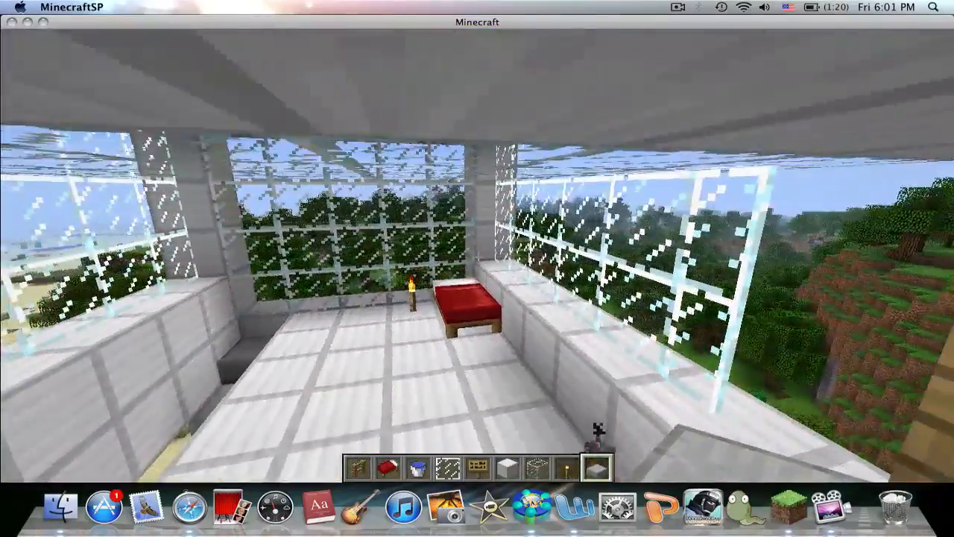
mouse_move(477, 268)
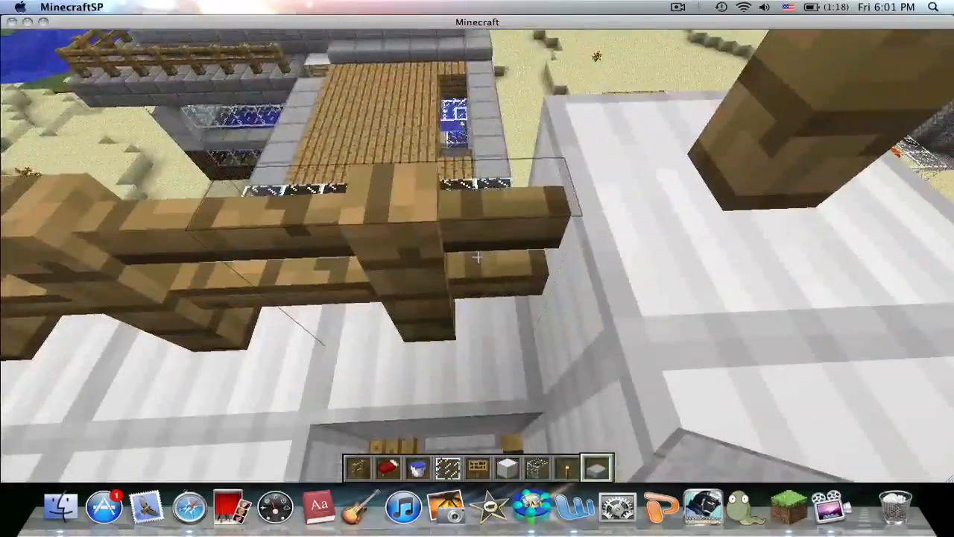
mouse_move(477, 269)
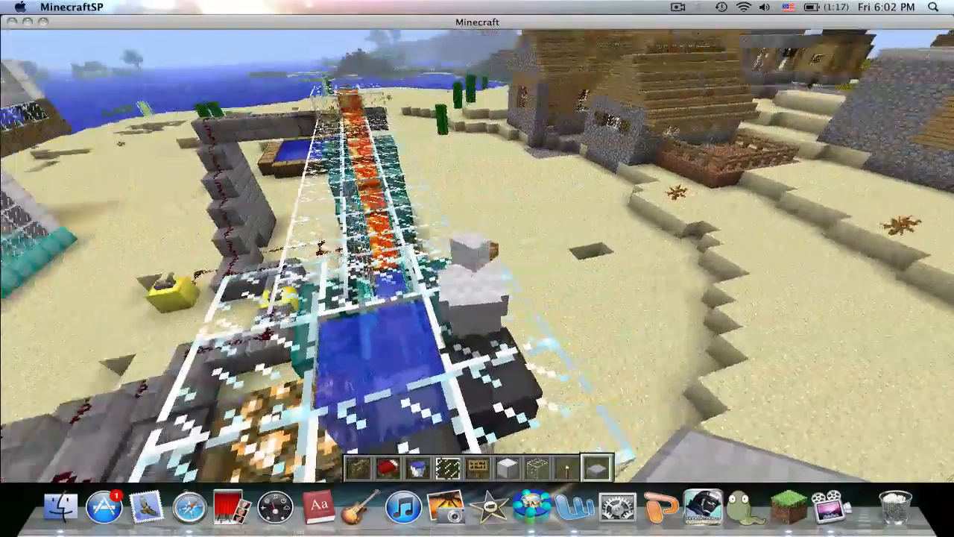
mouse_move(477, 256)
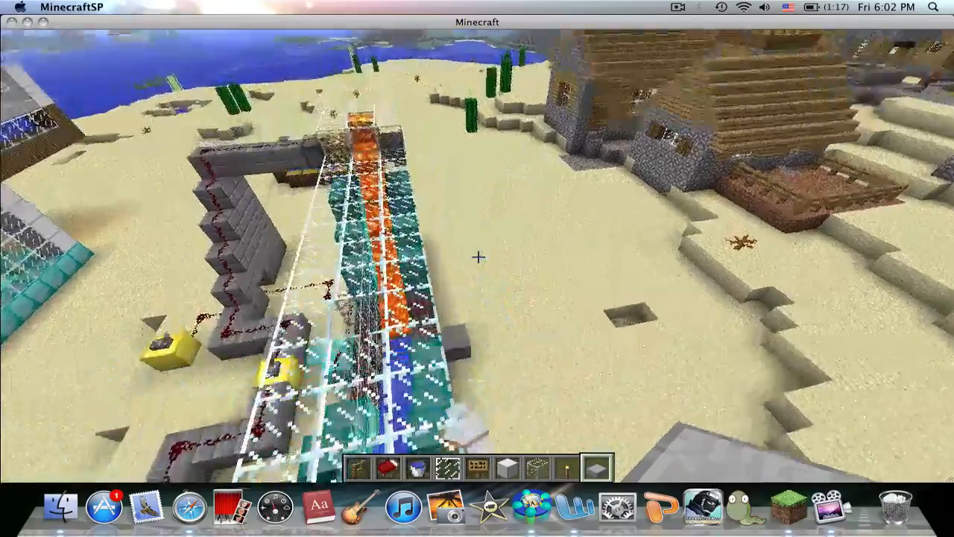